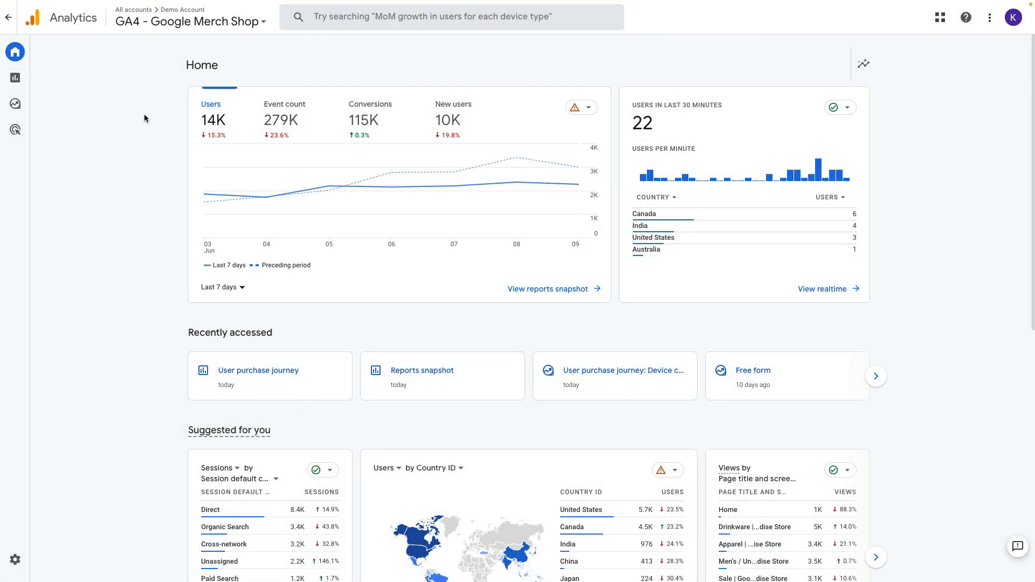
mouse_move(147, 71)
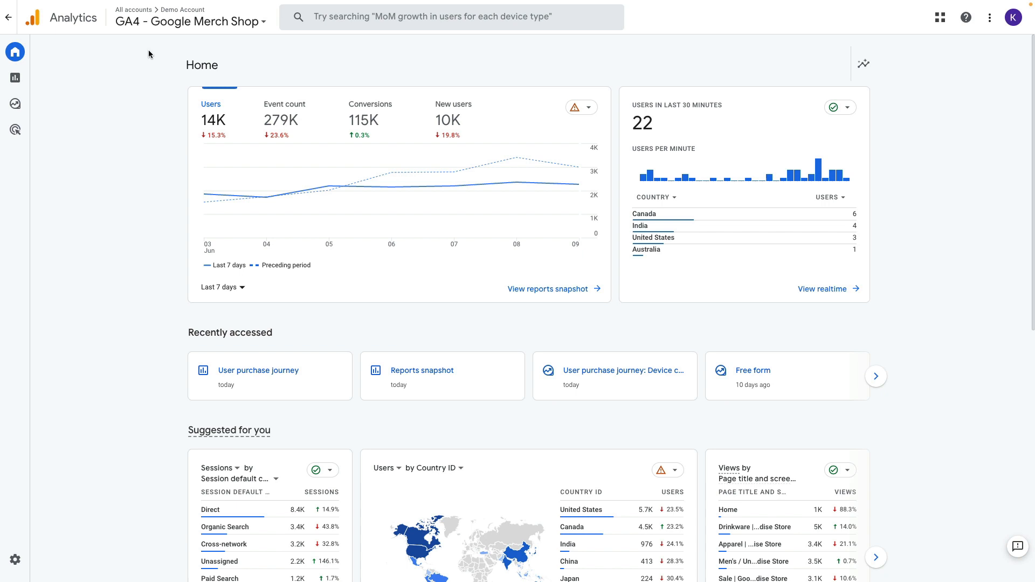
mouse_move(89, 51)
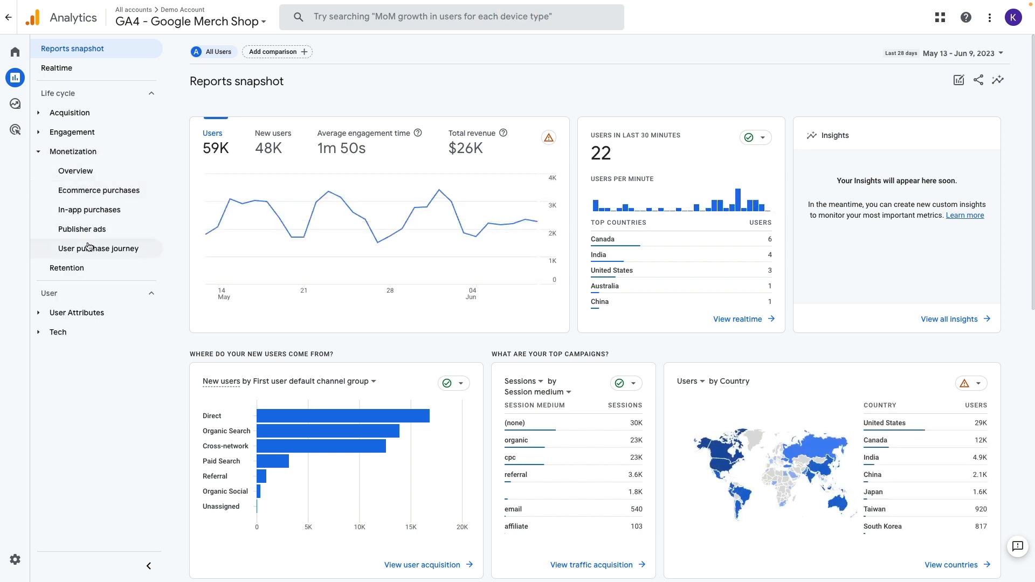
mouse_move(97, 248)
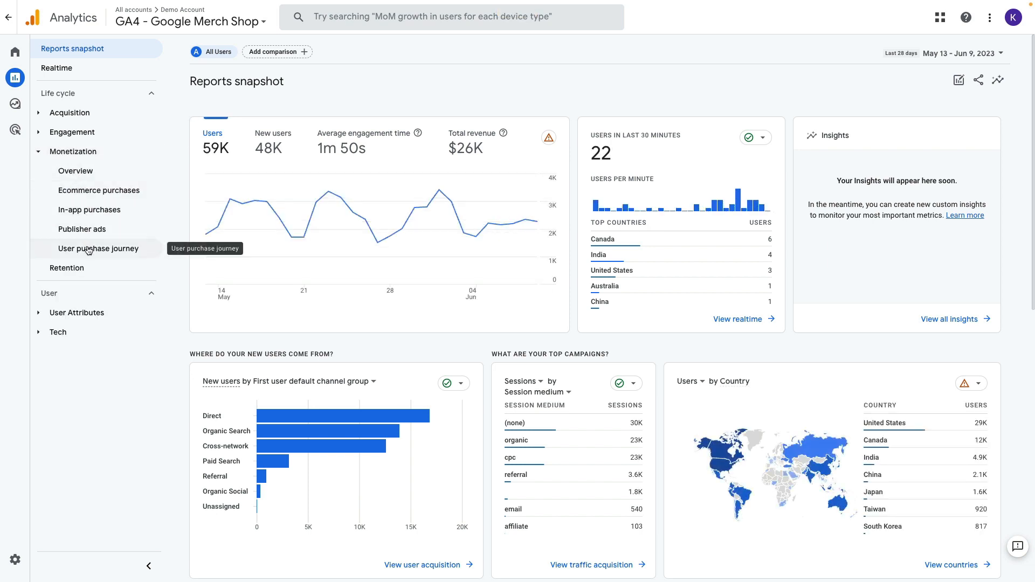
- Open the User purchase journey report under Monetization
click(97, 249)
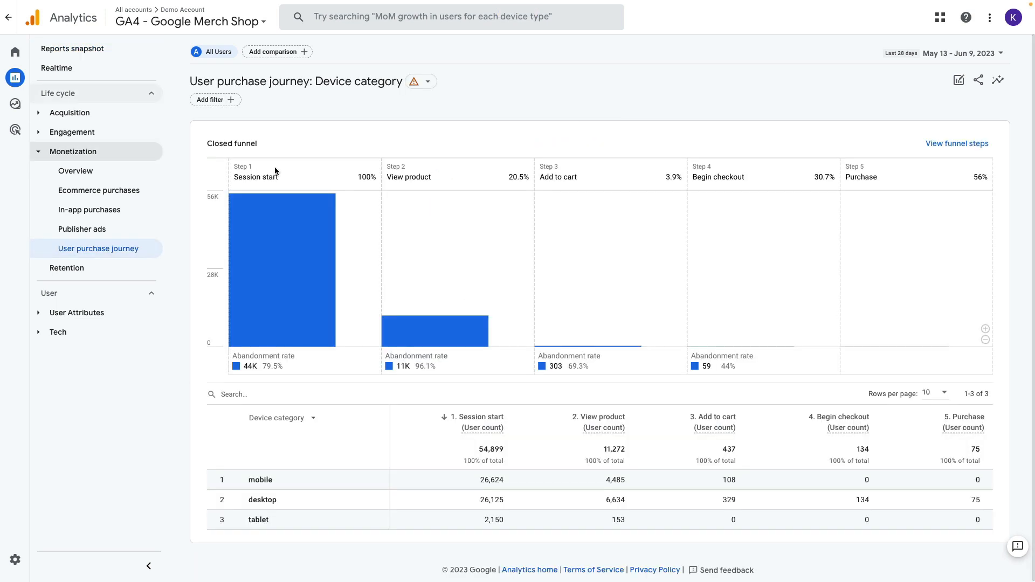
mouse_move(362, 122)
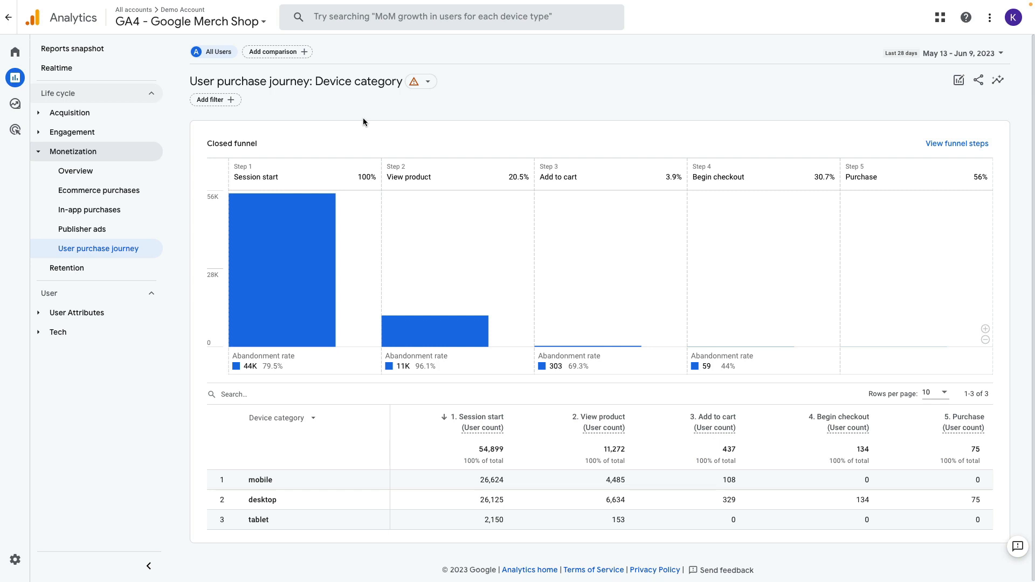
mouse_move(355, 146)
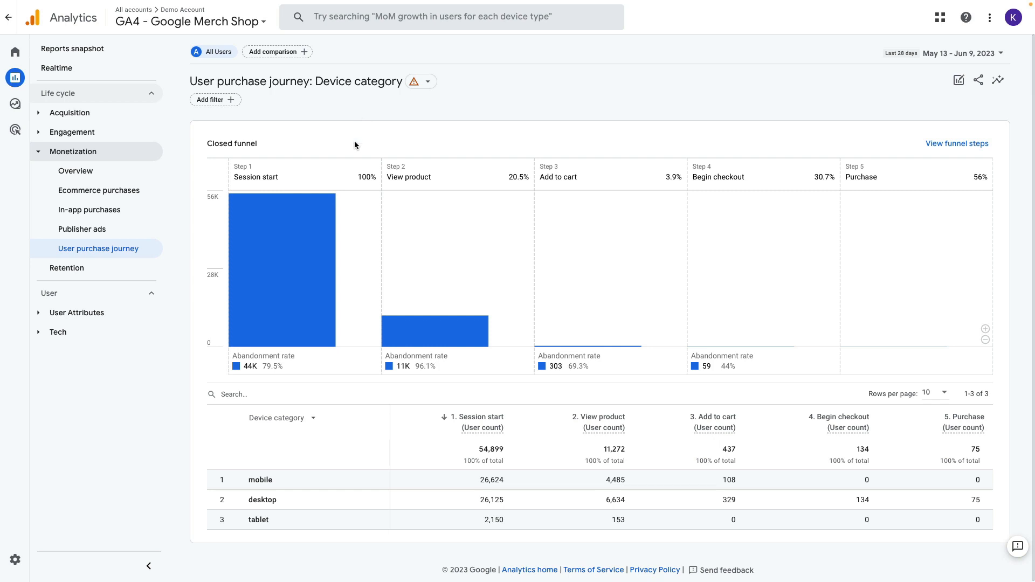
mouse_move(332, 182)
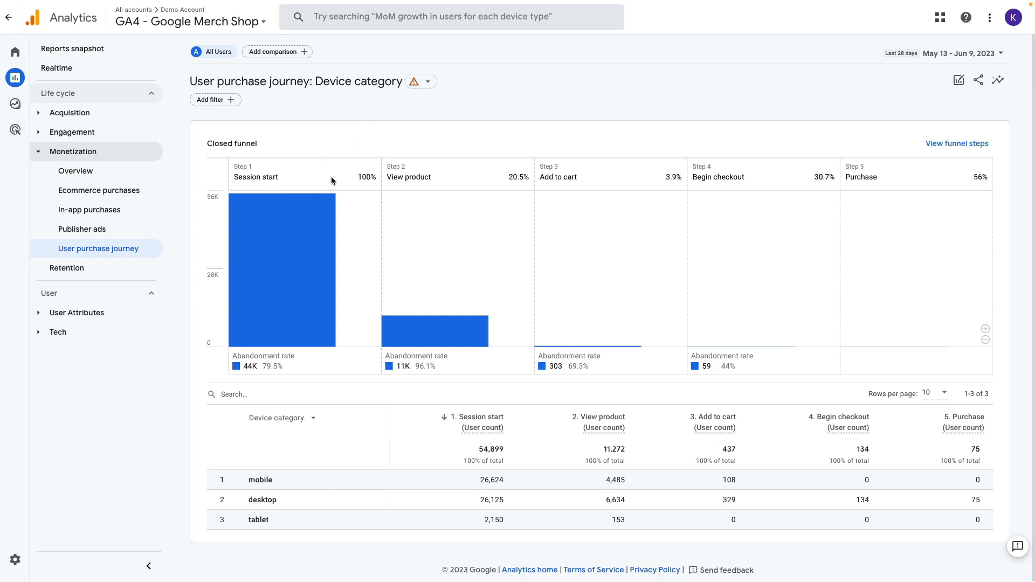
mouse_move(425, 169)
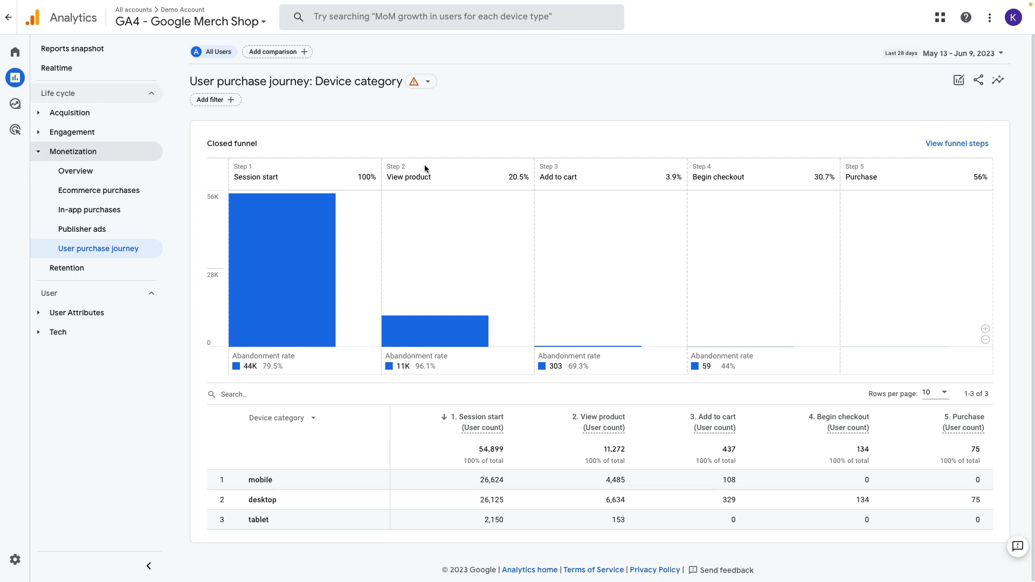
mouse_move(667, 192)
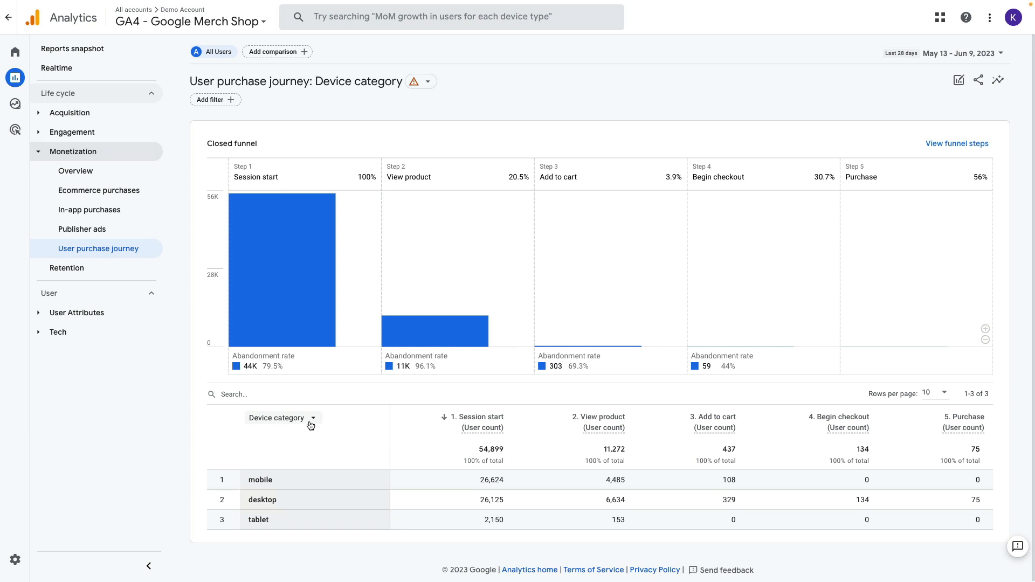
mouse_move(300, 424)
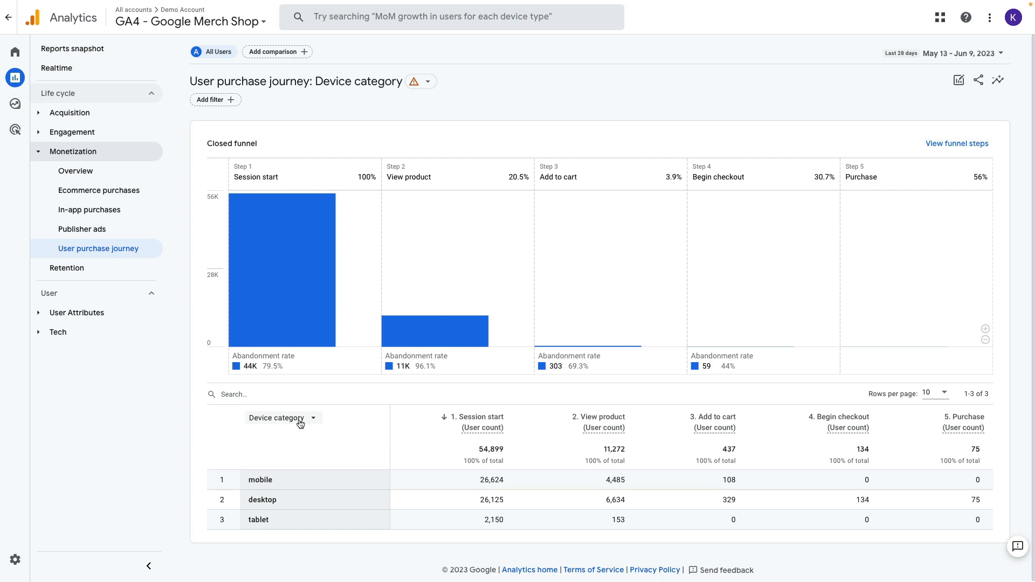
- Switch the funnel breakdown from Device category to Browser and show the funnel step definitions
click(279, 419)
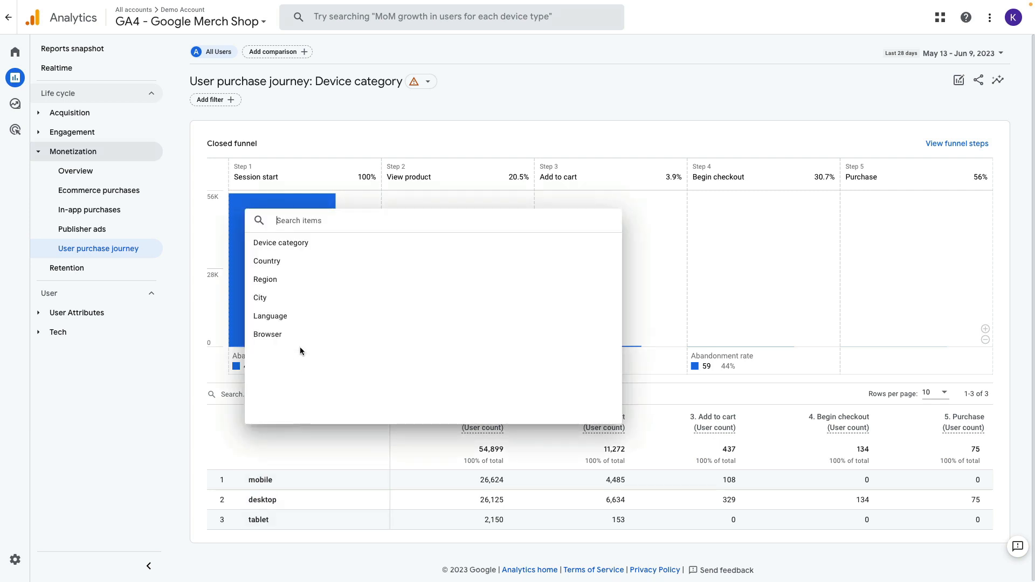
click(267, 261)
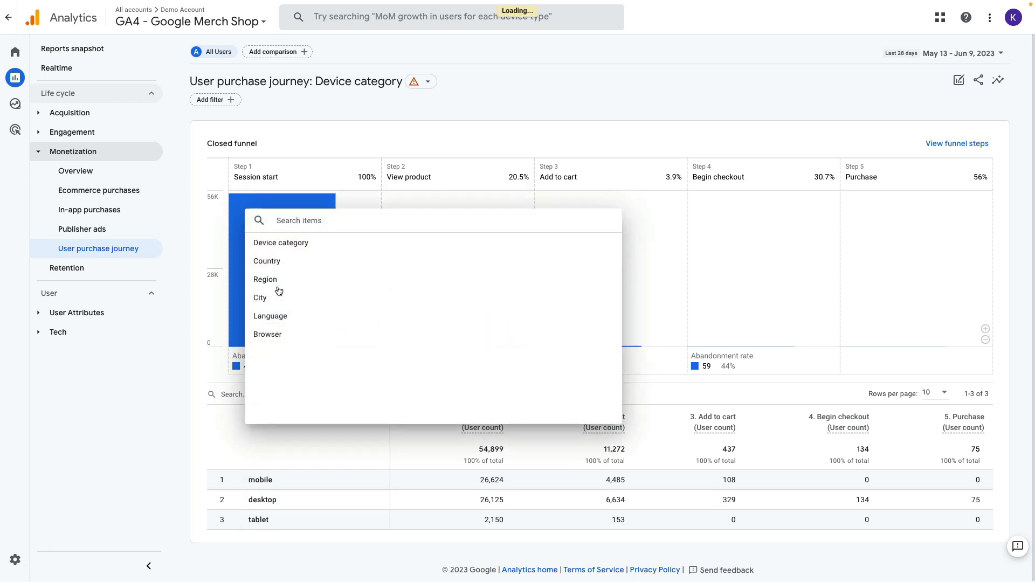
click(266, 261)
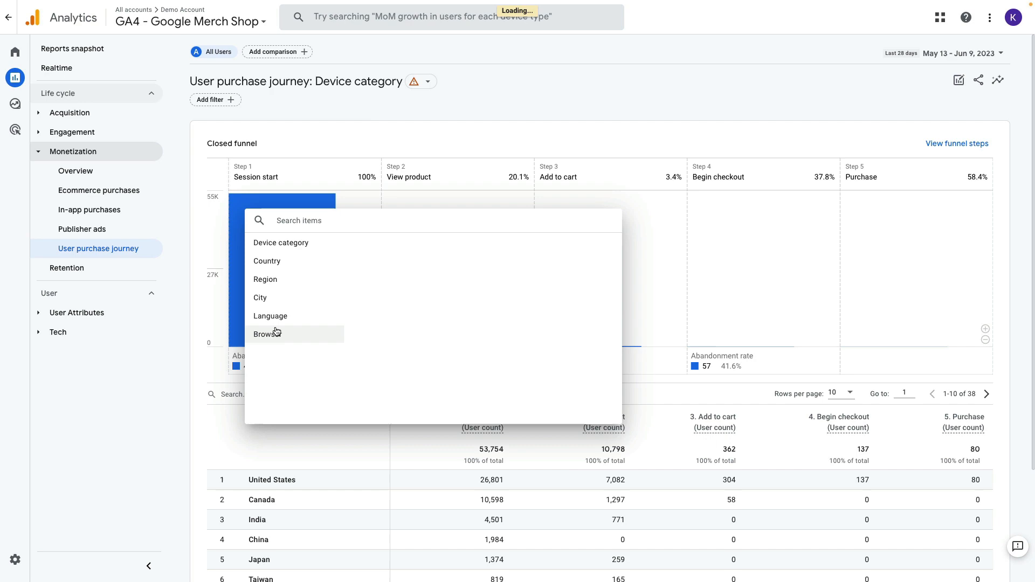
click(267, 334)
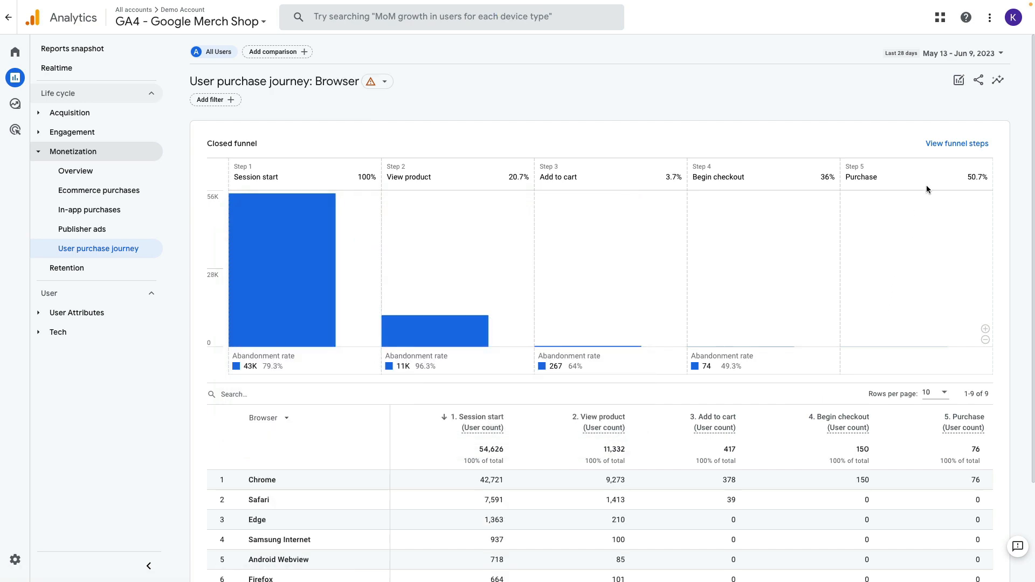
click(956, 144)
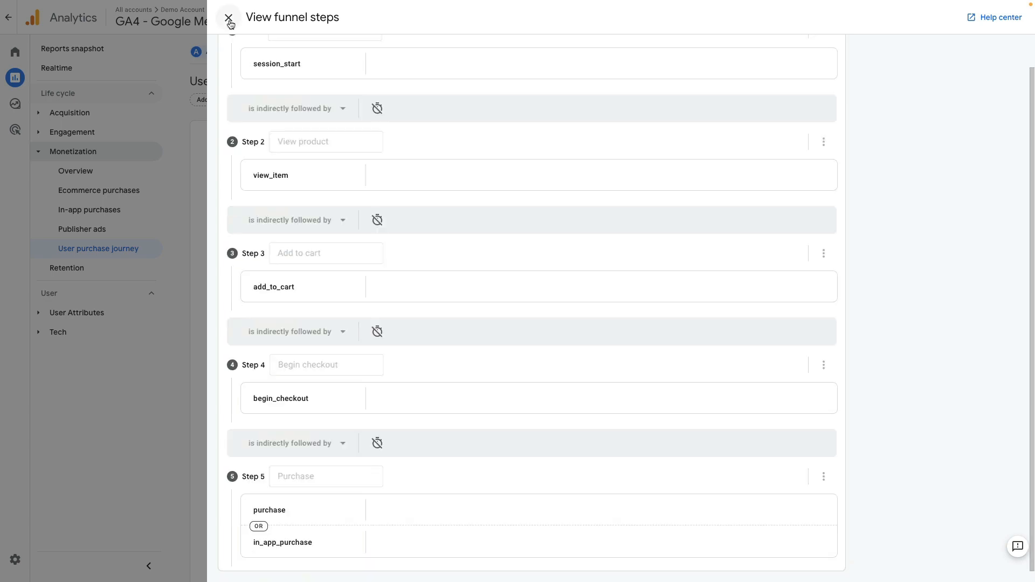
- Close the funnel step definitions panel
click(229, 17)
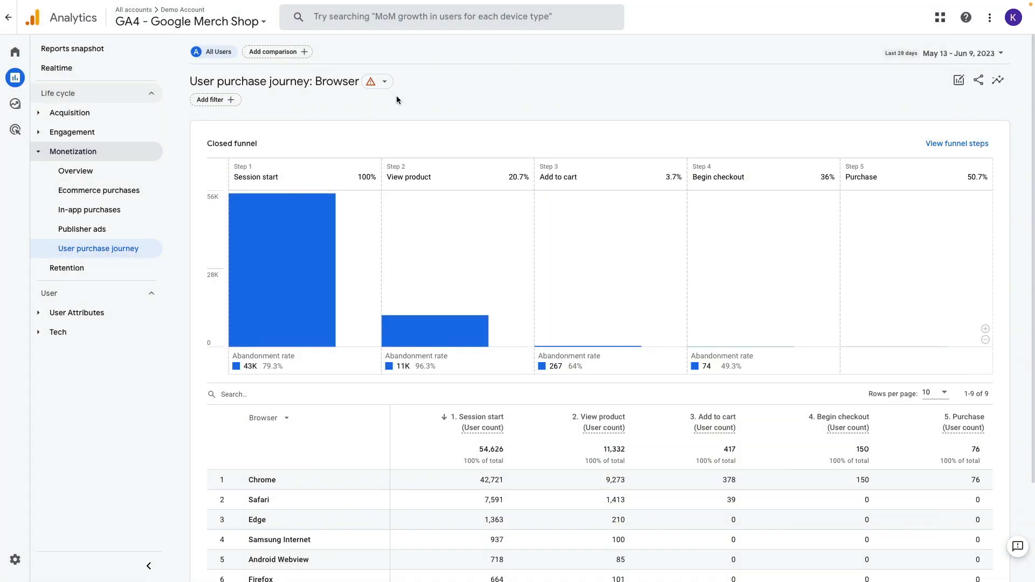
mouse_move(452, 114)
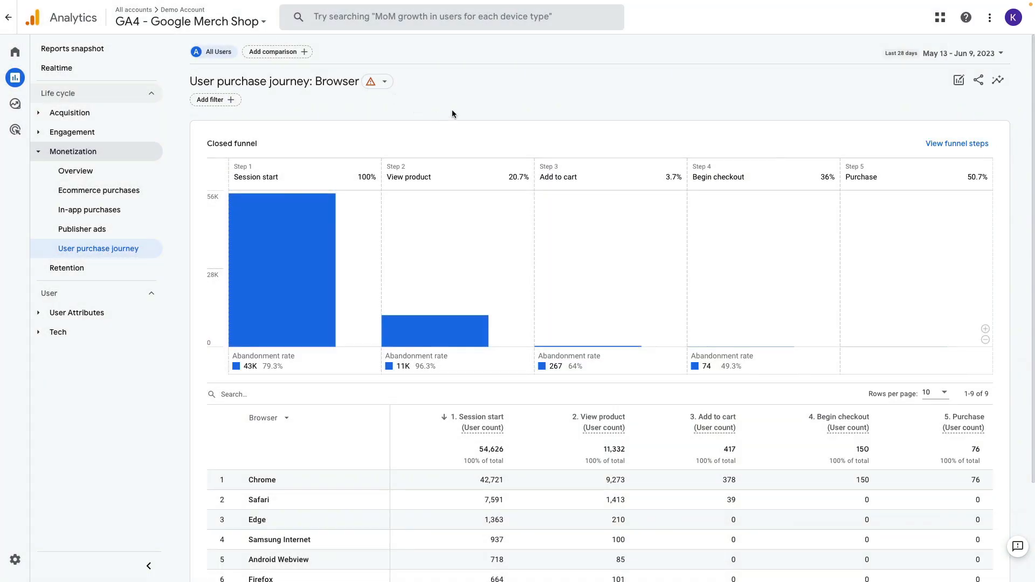
mouse_move(437, 115)
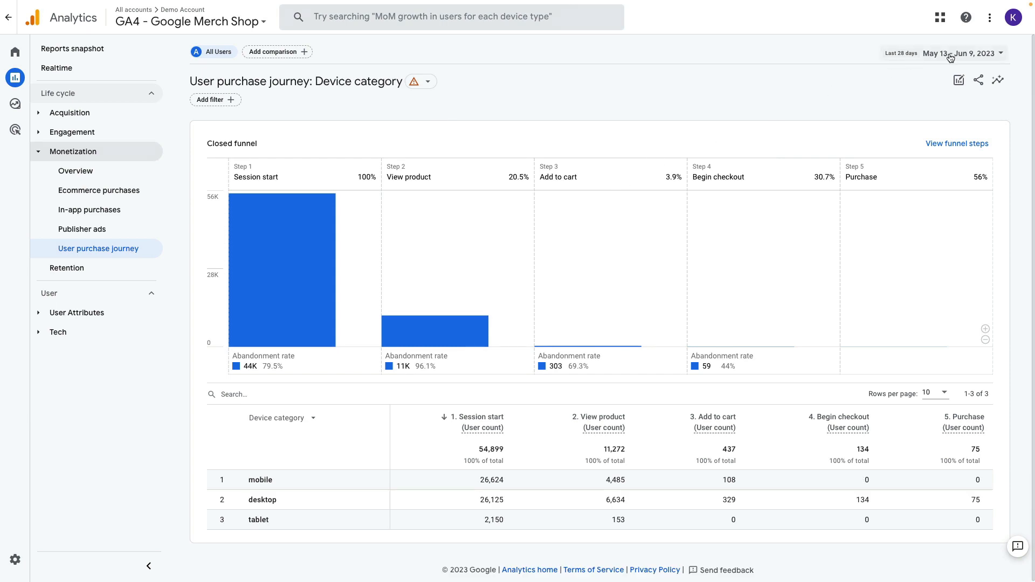
click(959, 53)
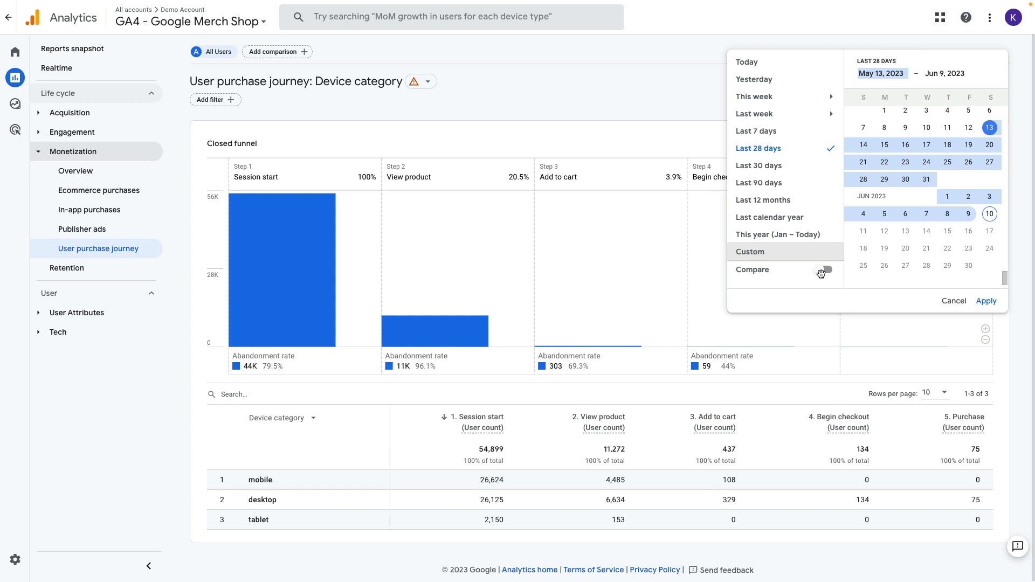
click(820, 270)
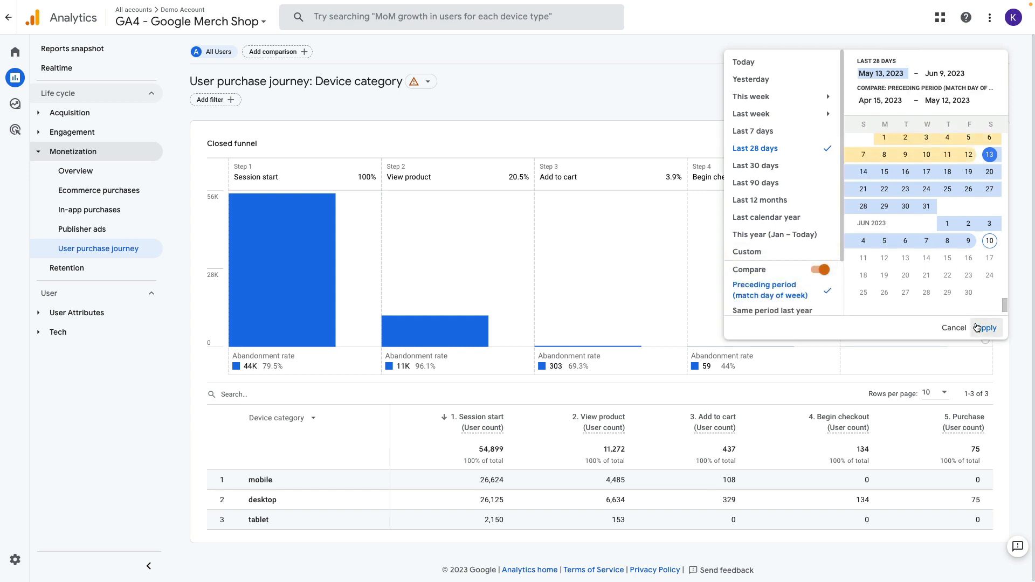
click(984, 328)
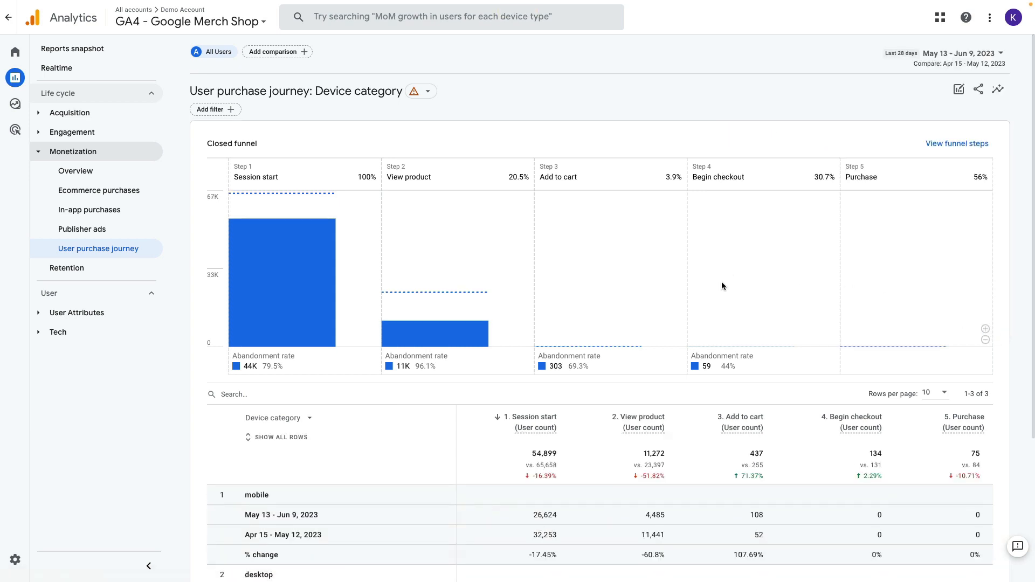
mouse_move(507, 238)
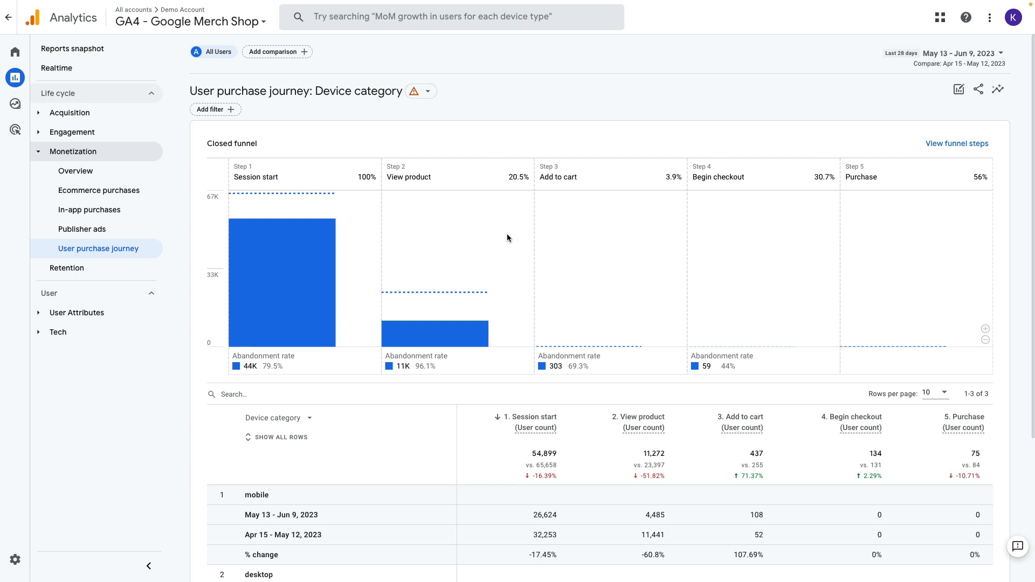
mouse_move(236, 195)
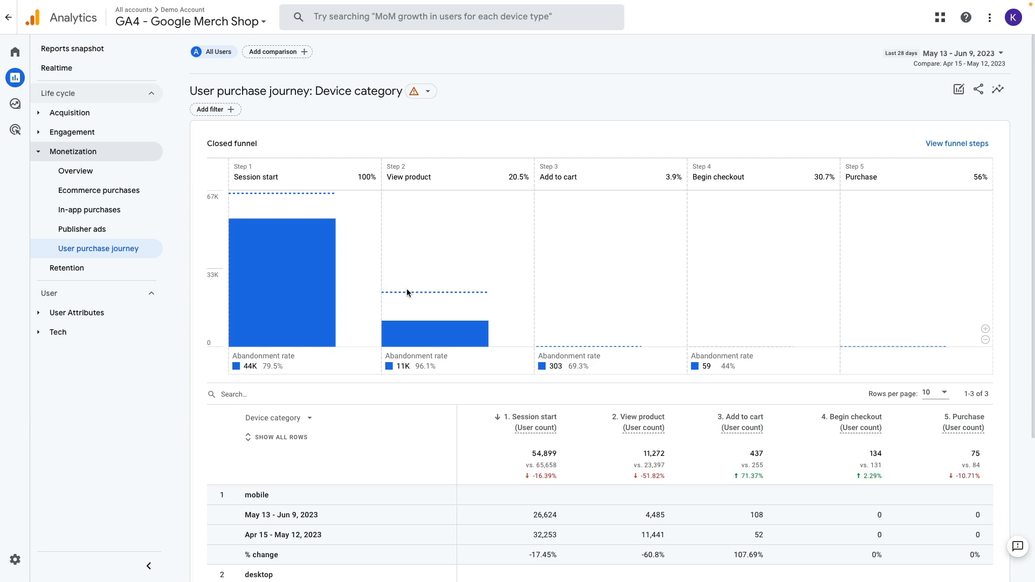
mouse_move(428, 453)
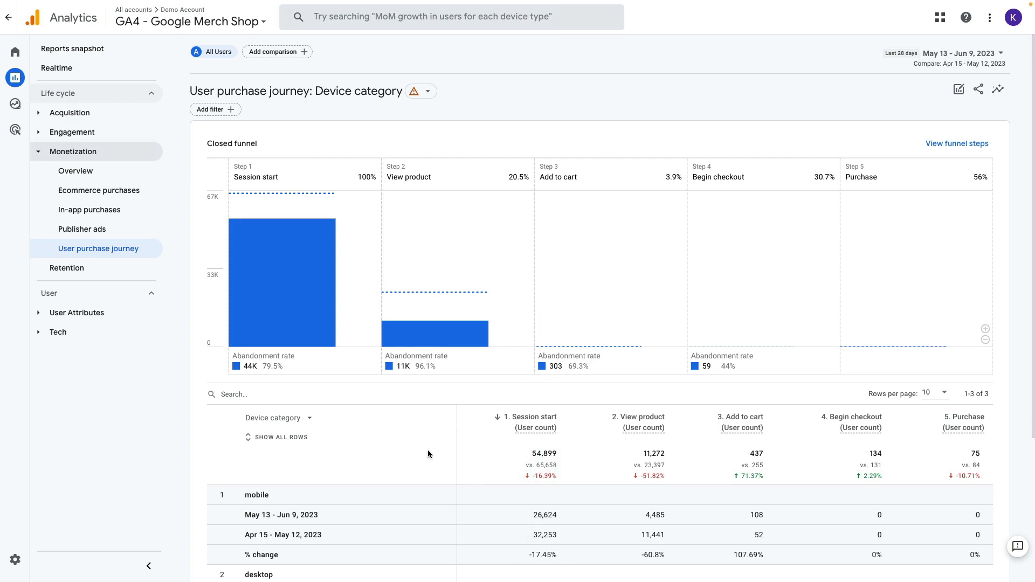
scroll(down, 3)
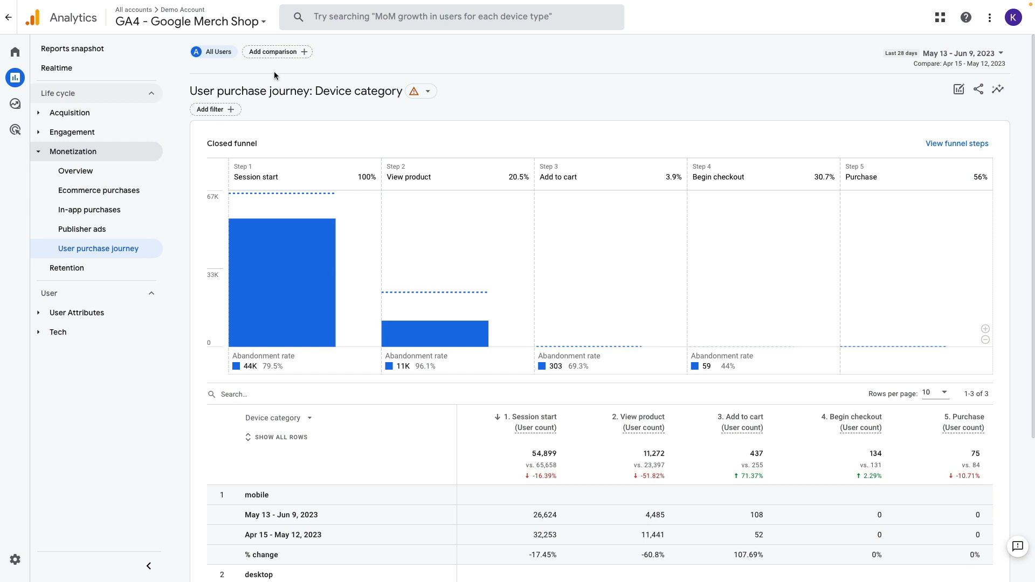
mouse_move(511, 191)
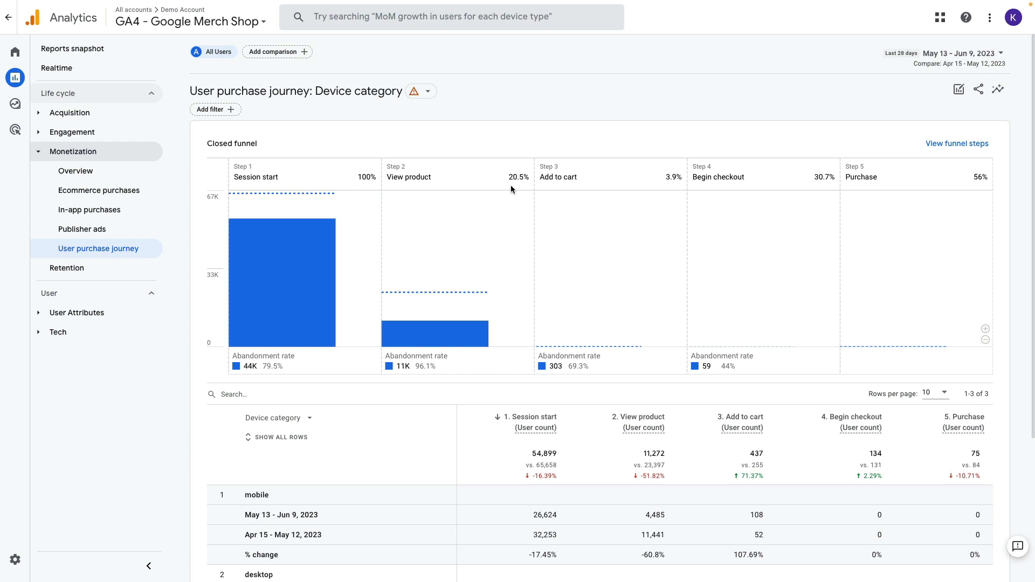
mouse_move(362, 151)
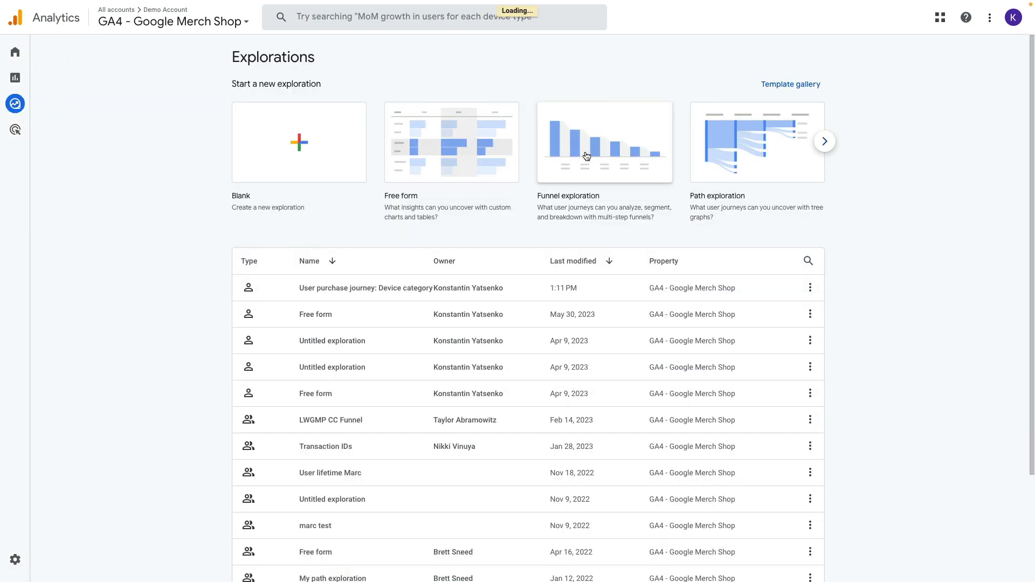
- Start a blank Funnel exploration, then return to the Reports section
click(603, 141)
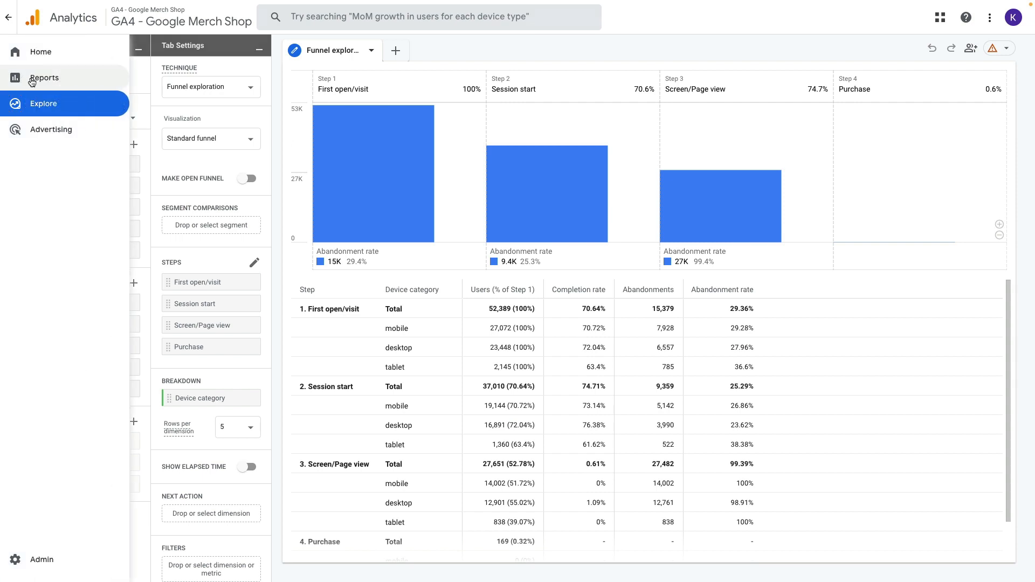
click(44, 78)
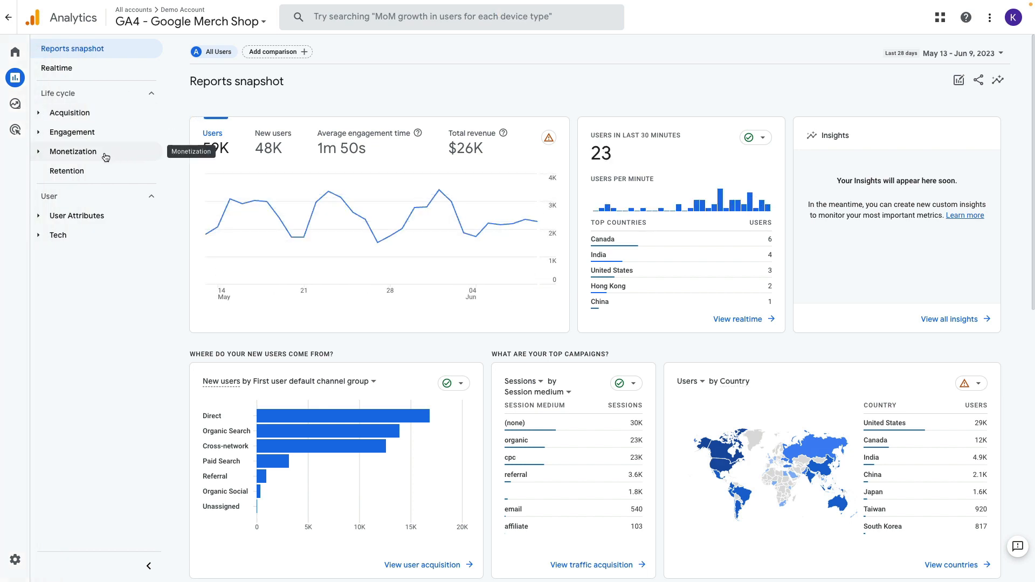
- Open User purchase journey from Monetization and convert it into an editable exploration
click(73, 151)
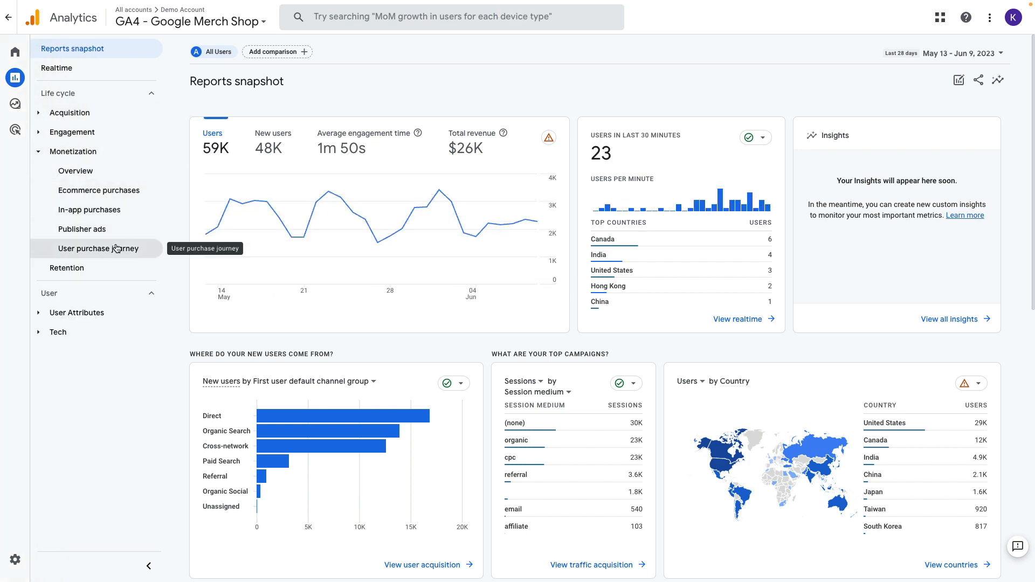
click(97, 247)
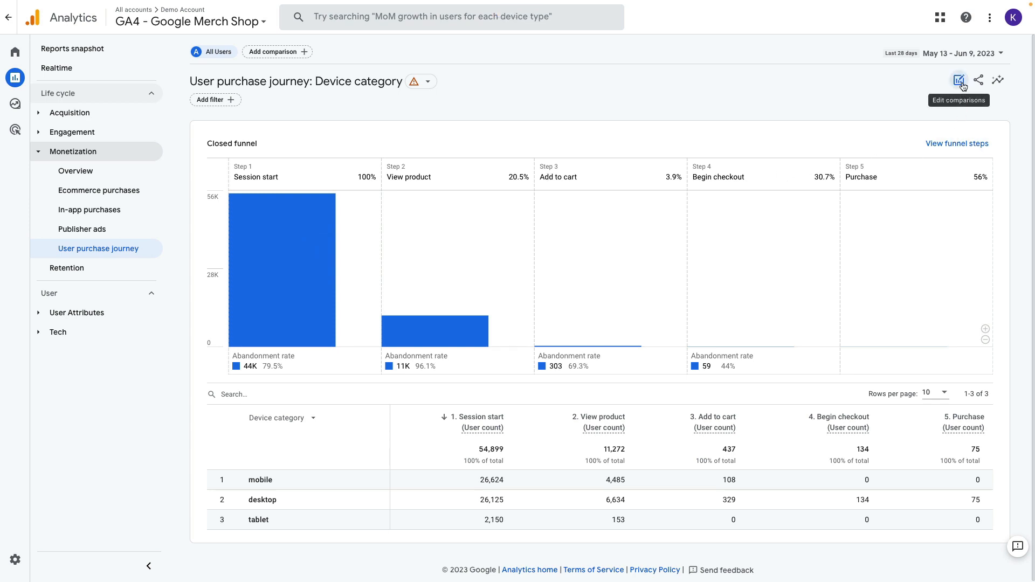
click(959, 80)
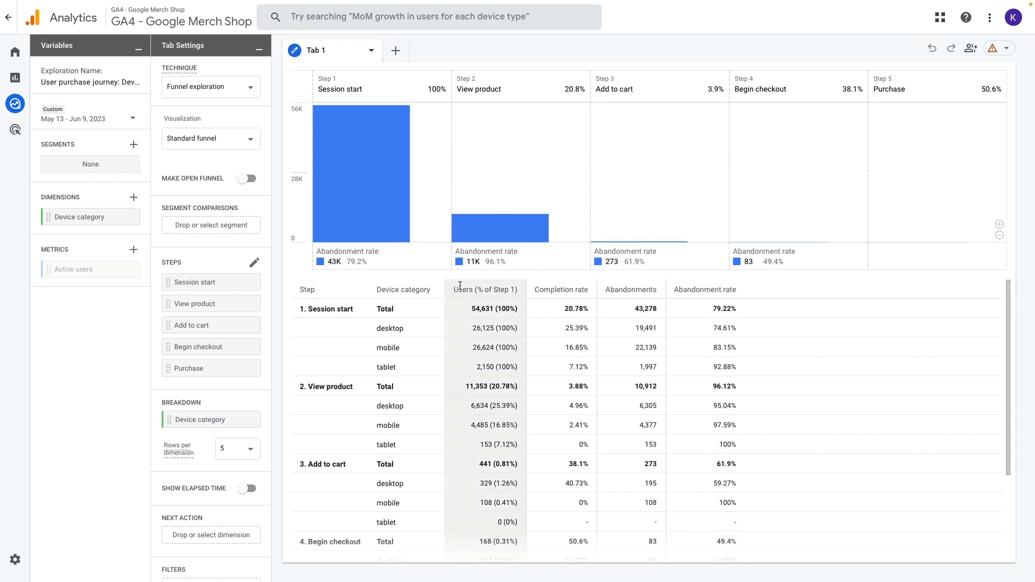
mouse_move(385, 289)
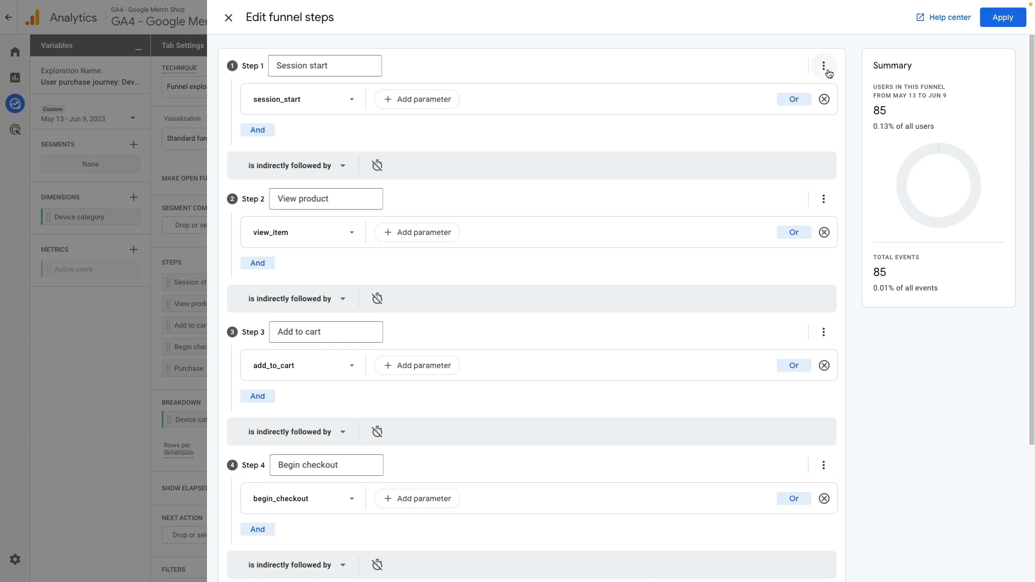
- Remove the Session start step from the funnel, leaving View product as step 1
click(823, 66)
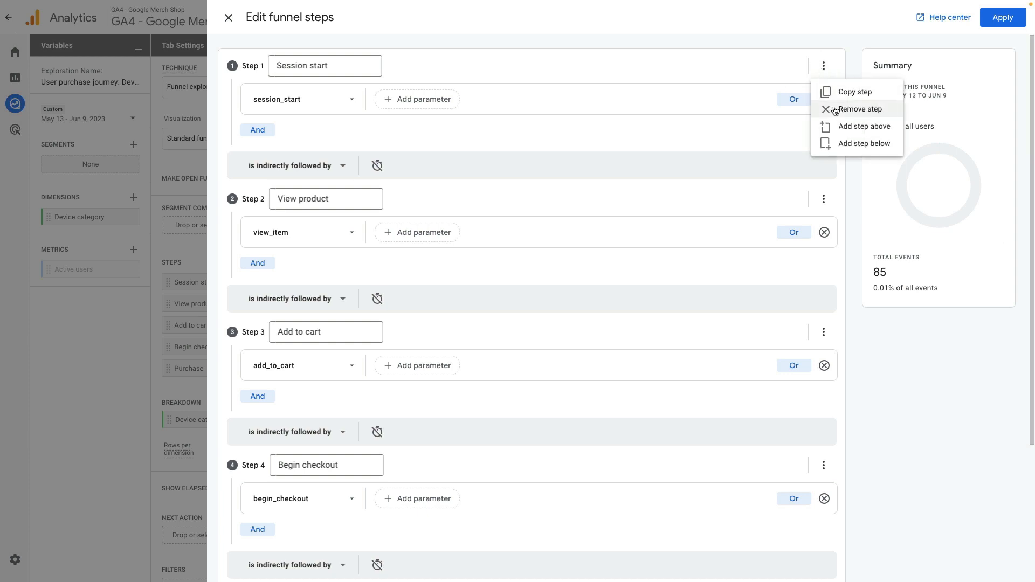
click(860, 110)
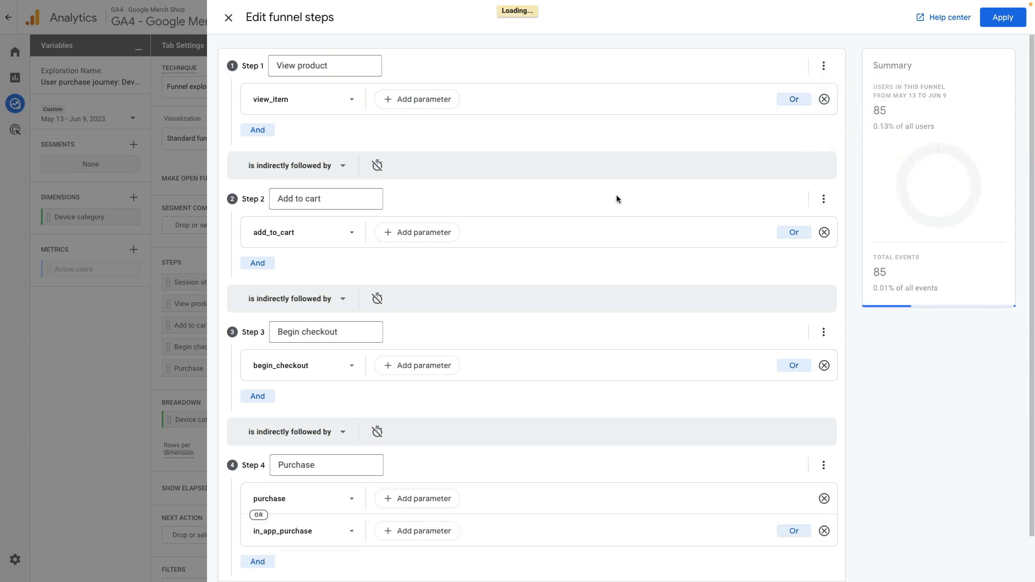
scroll(down, 3)
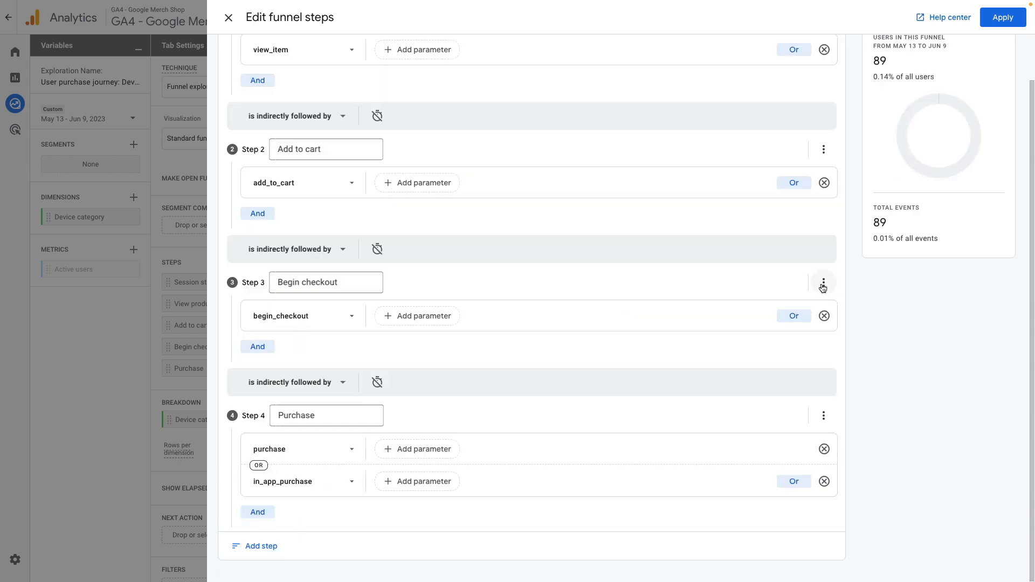
- Copy Begin checkout into a 'Payment' step using add_payment_info, then apply the funnel
click(822, 281)
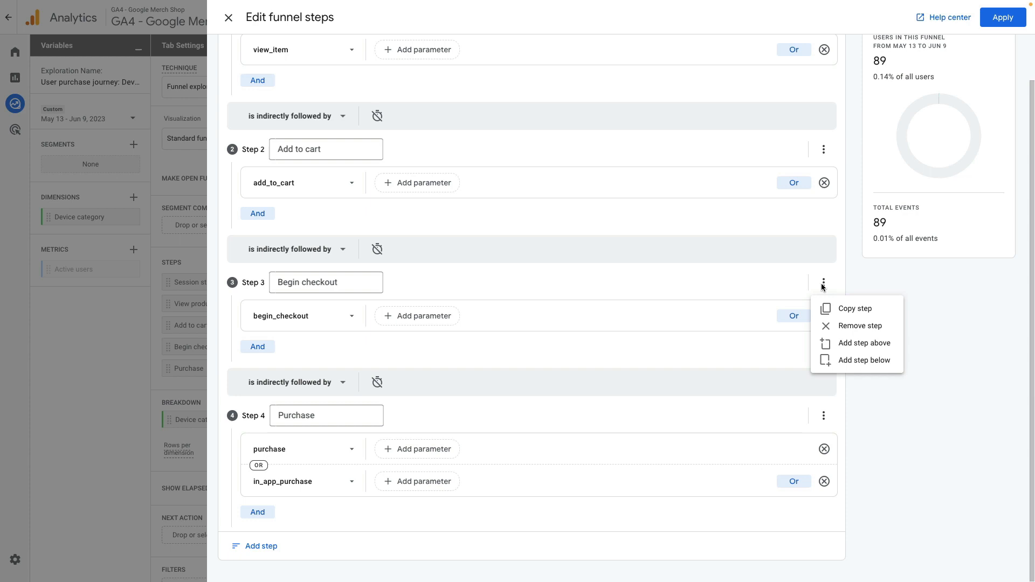
click(855, 309)
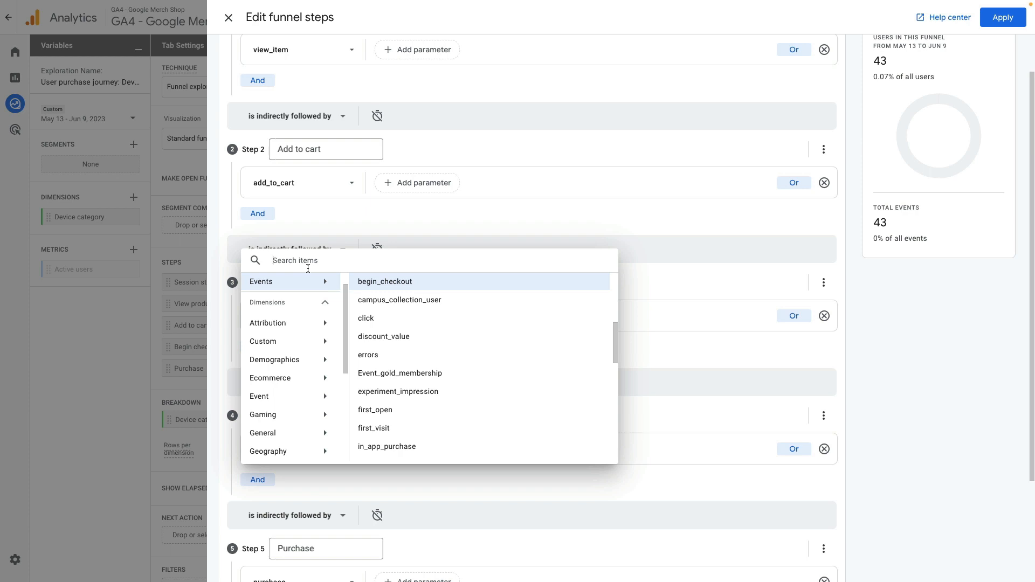
text(payment)
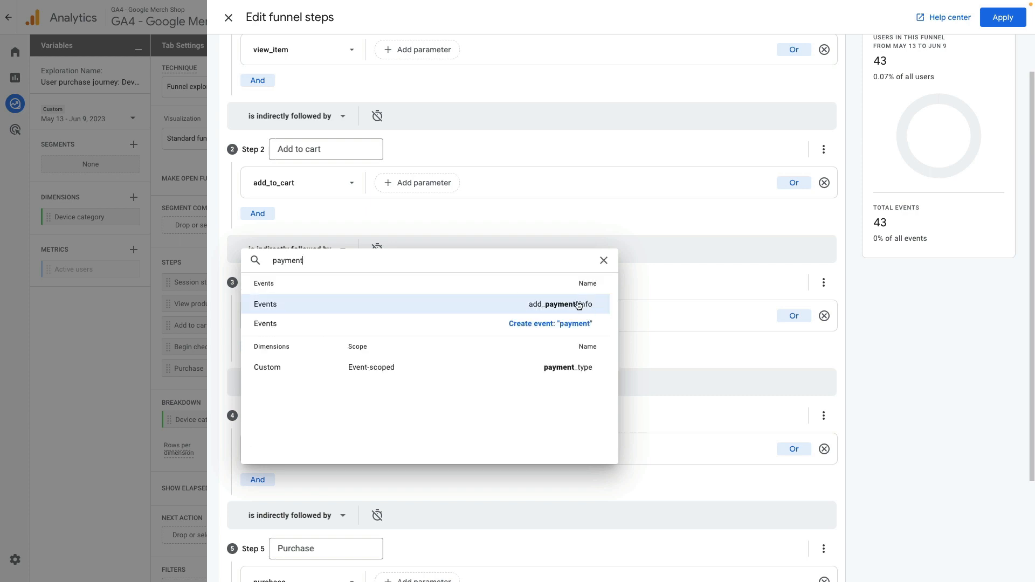
click(559, 304)
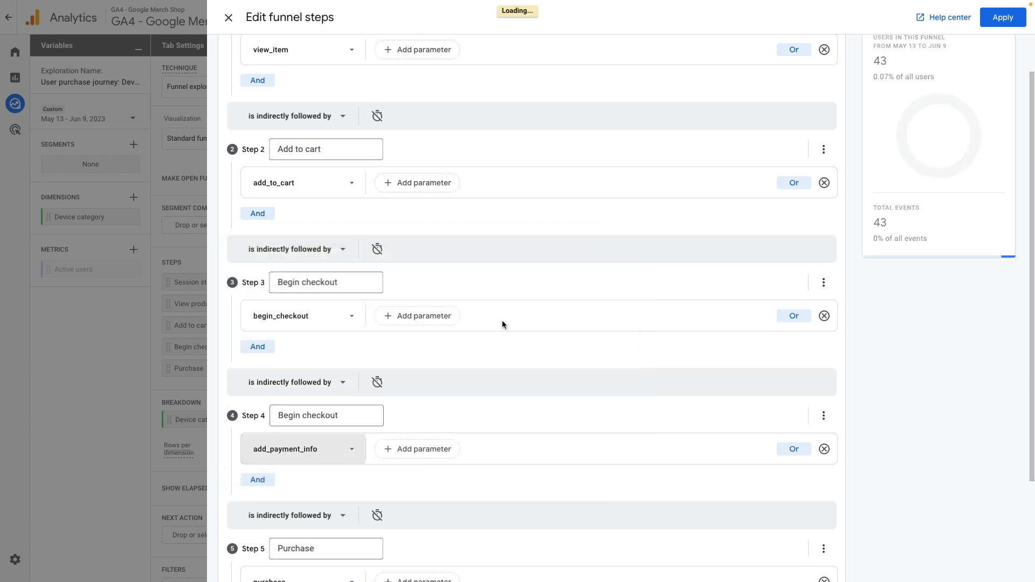
text(Payment)
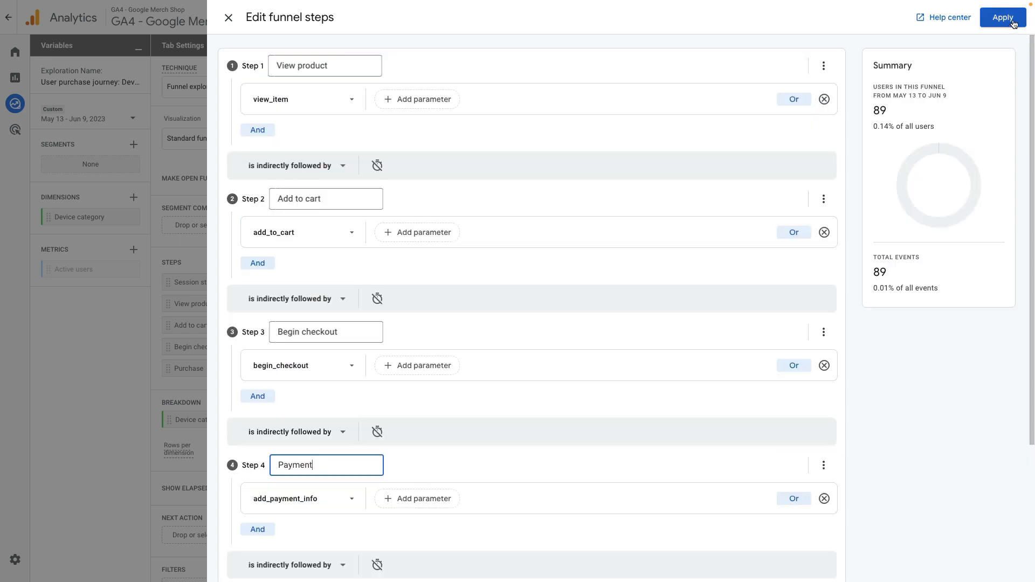
click(1003, 17)
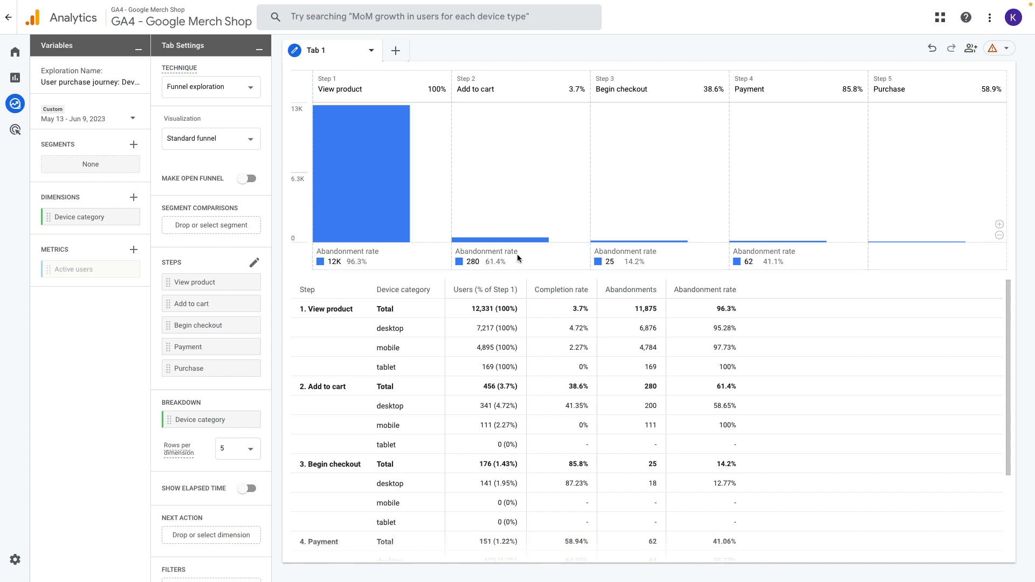
mouse_move(374, 269)
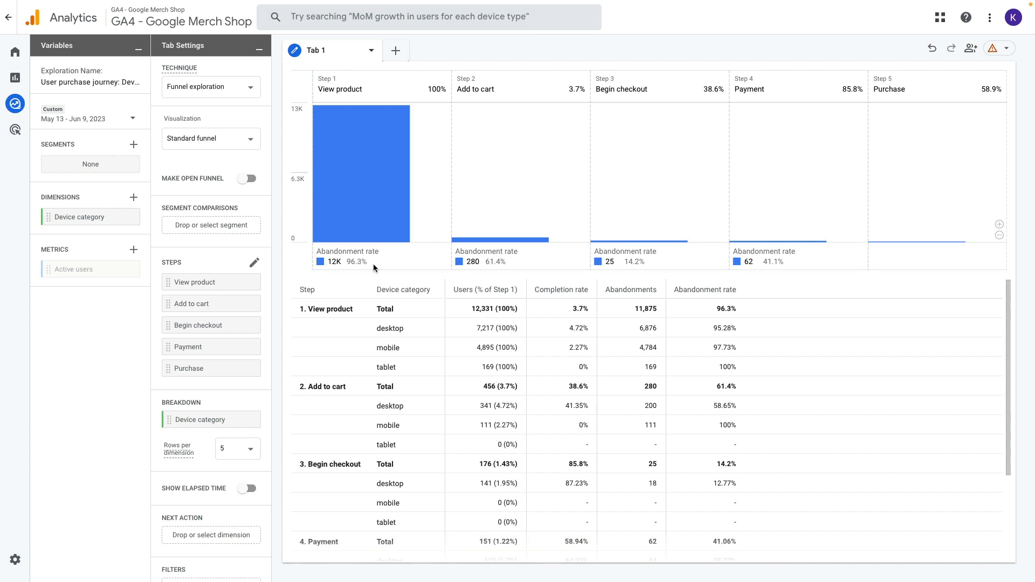